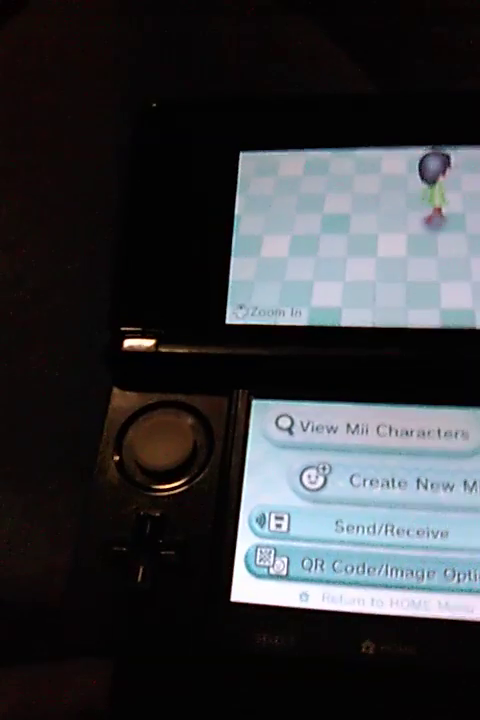
Begin a new Mii from the main menu with Create New Mii.
{"action": "left_click", "coordinate": [380, 480]}
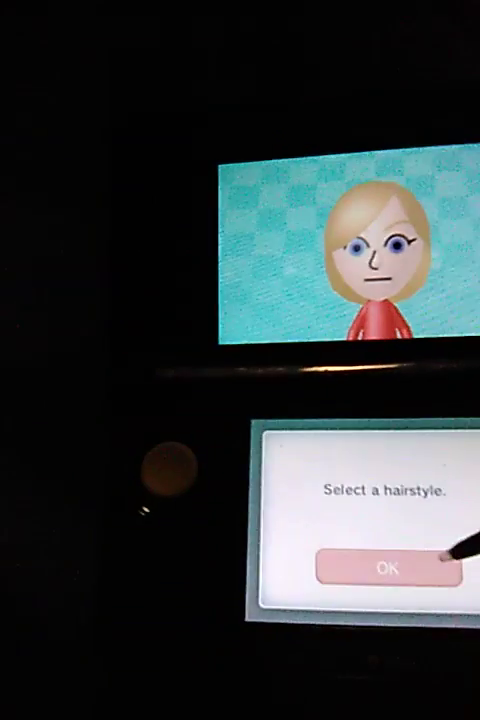
{"action": "left_click", "coordinate": [386, 568]}
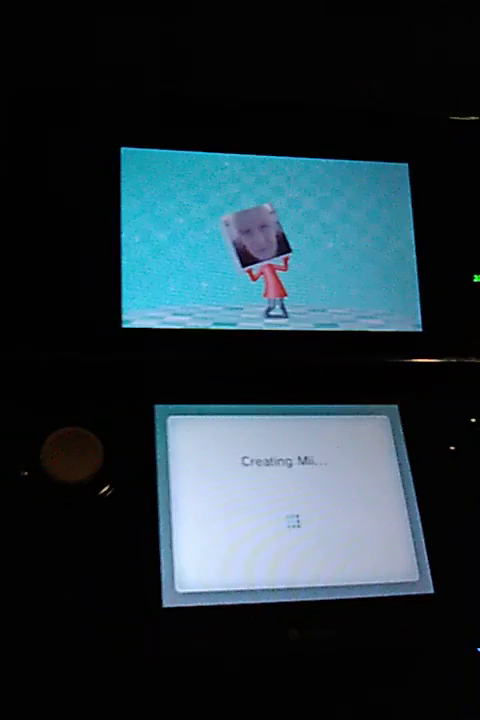